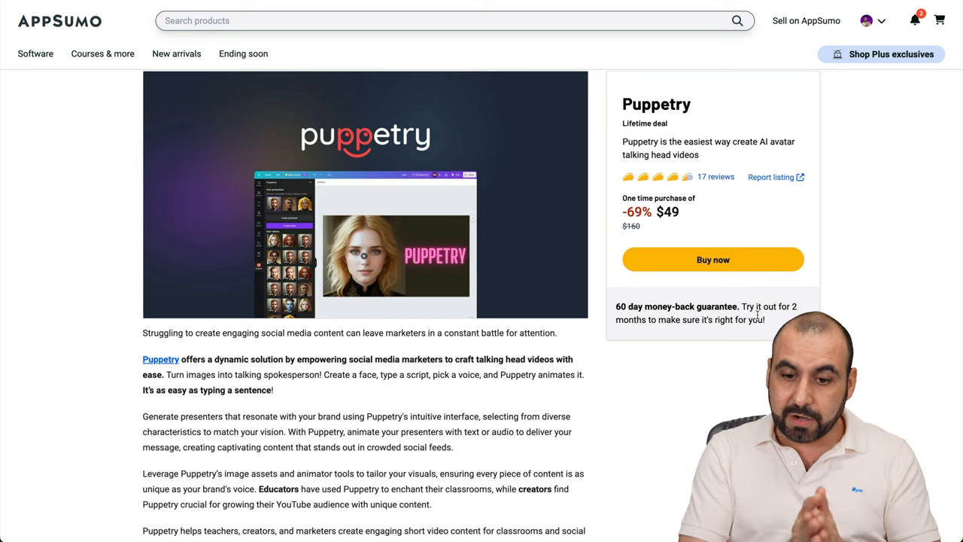
Scroll the AppSumo deal page down to Plan 1, the $49 one-time purchase with its feature list
{"action": "scroll", "scroll_direction": "down", "scroll_amount": 3}
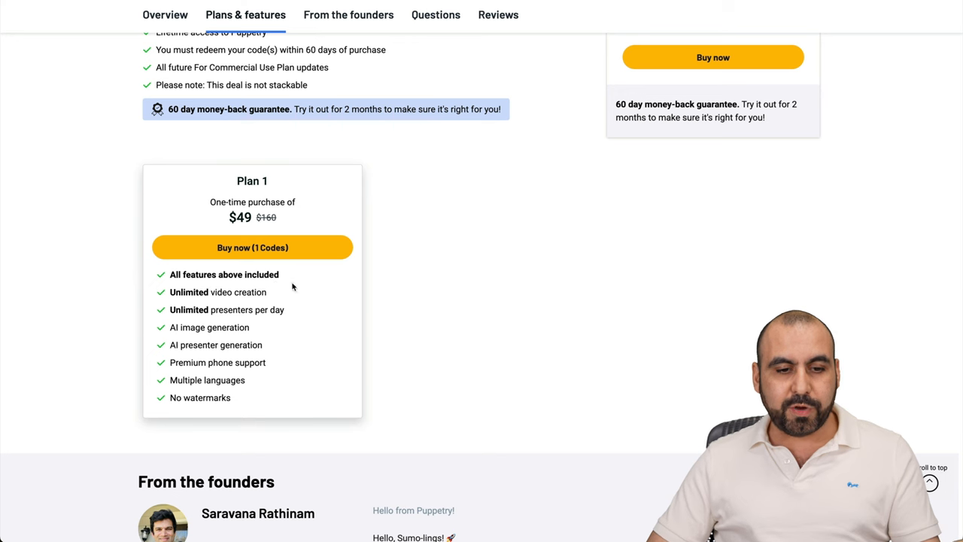
{"action": "mouse_move", "coordinate": [173, 268]}
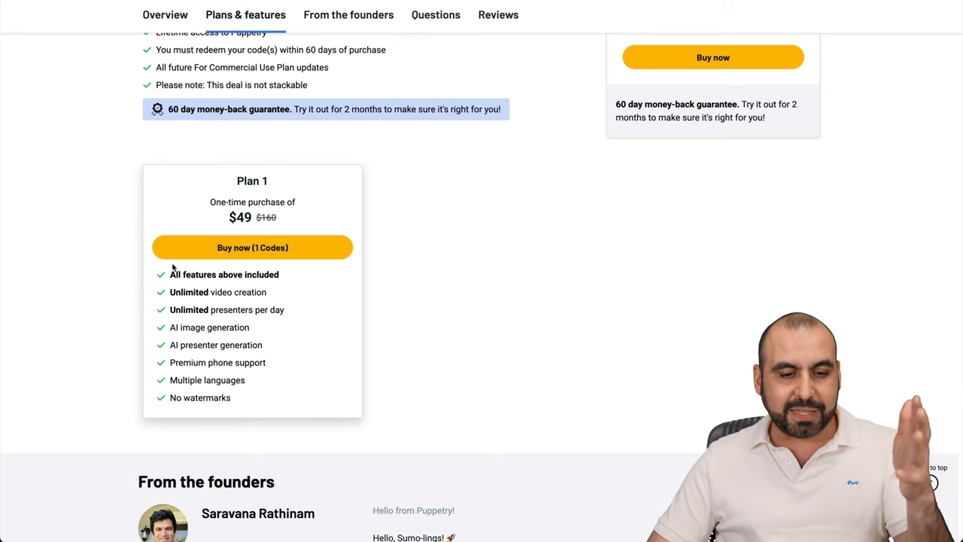
{"action": "mouse_move", "coordinate": [195, 304]}
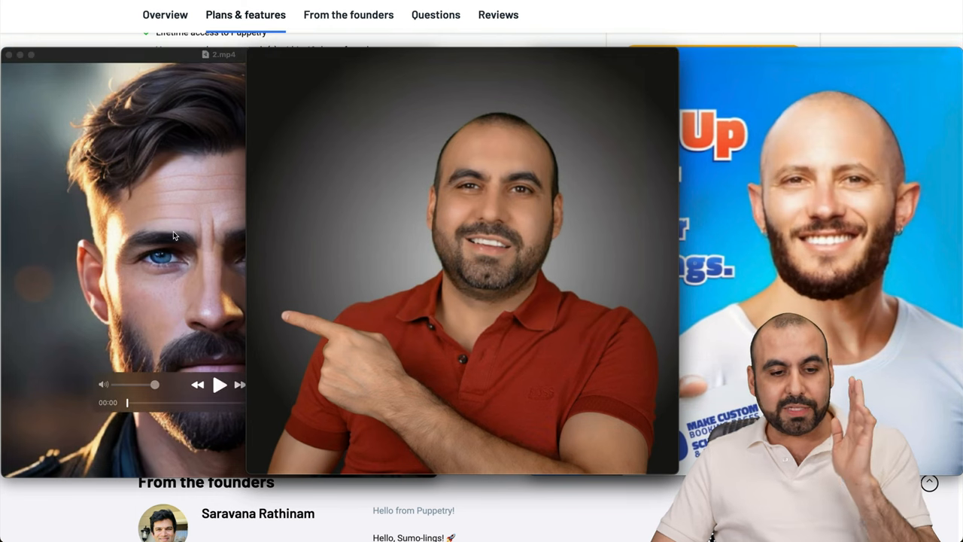
Bring the red-shirt presenter clip 3.mp4 forward and play it
{"action": "left_click", "coordinate": [220, 385]}
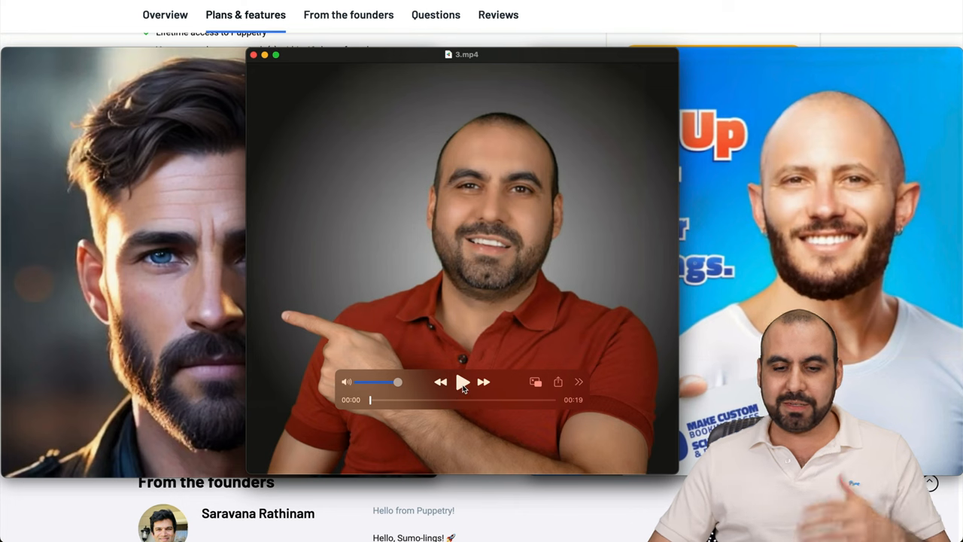
{"action": "left_click", "coordinate": [462, 382]}
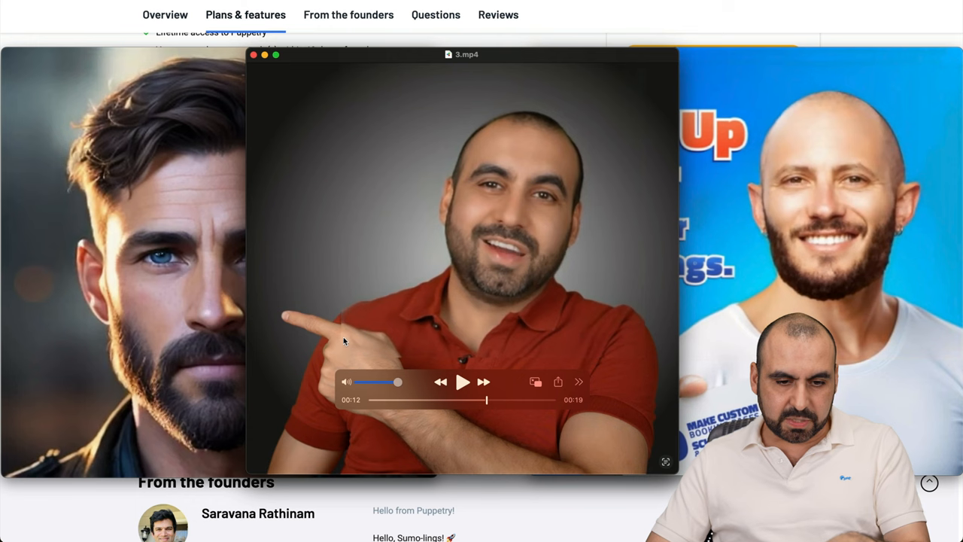
{"action": "mouse_move", "coordinate": [379, 340]}
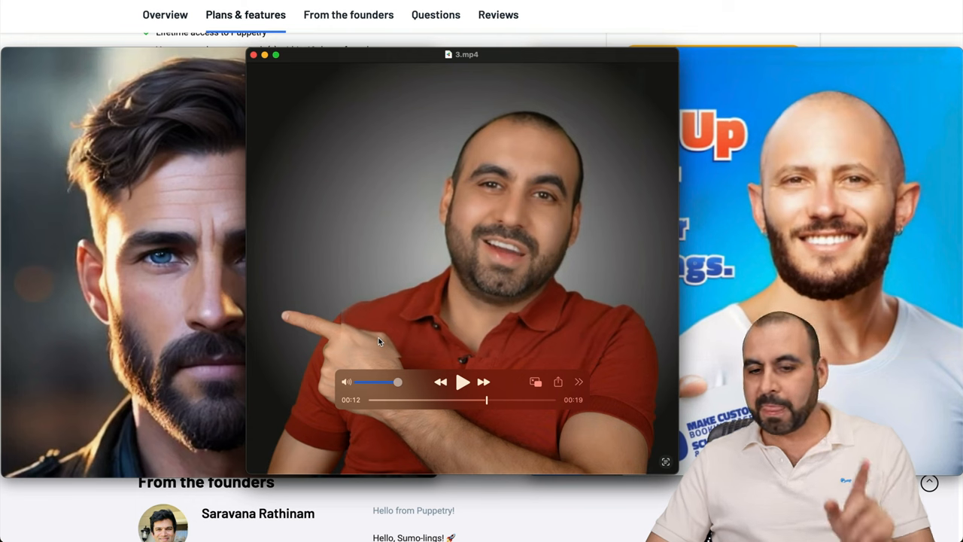
{"action": "mouse_move", "coordinate": [439, 341]}
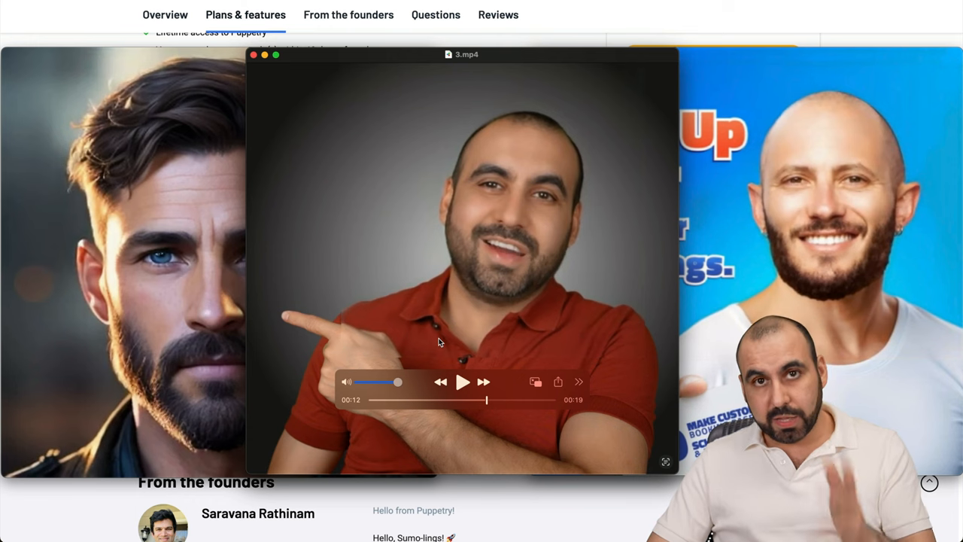
{"action": "mouse_move", "coordinate": [451, 340]}
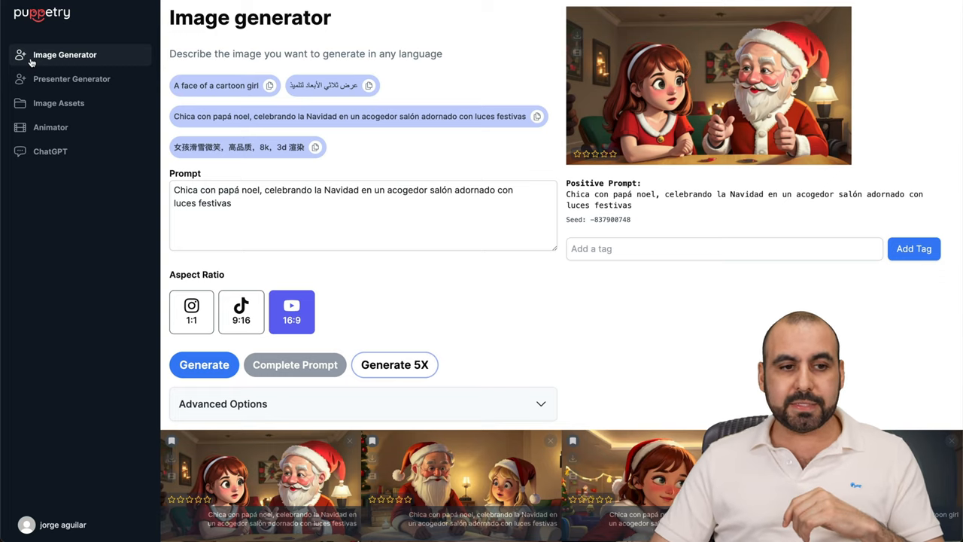
{"action": "mouse_move", "coordinate": [429, 83]}
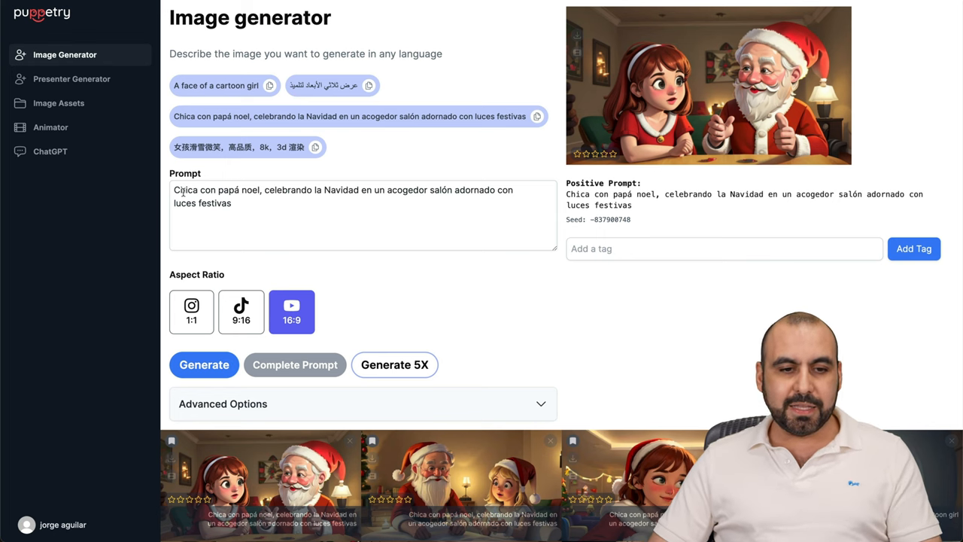
Inspect the girl-with-Santa Christmas image in detail, then move to Presenter Generator
{"action": "scroll", "scroll_direction": "down", "scroll_amount": 3}
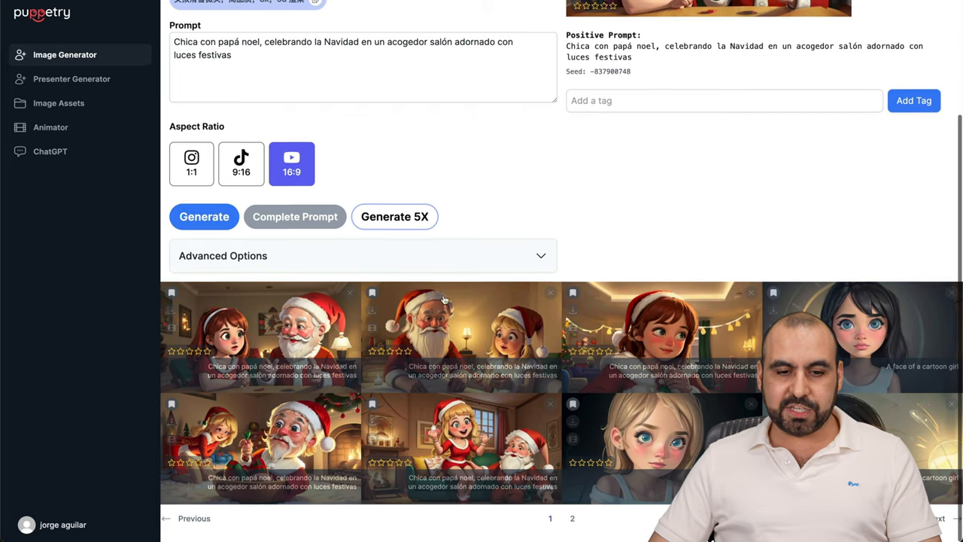
{"action": "left_click", "coordinate": [461, 334]}
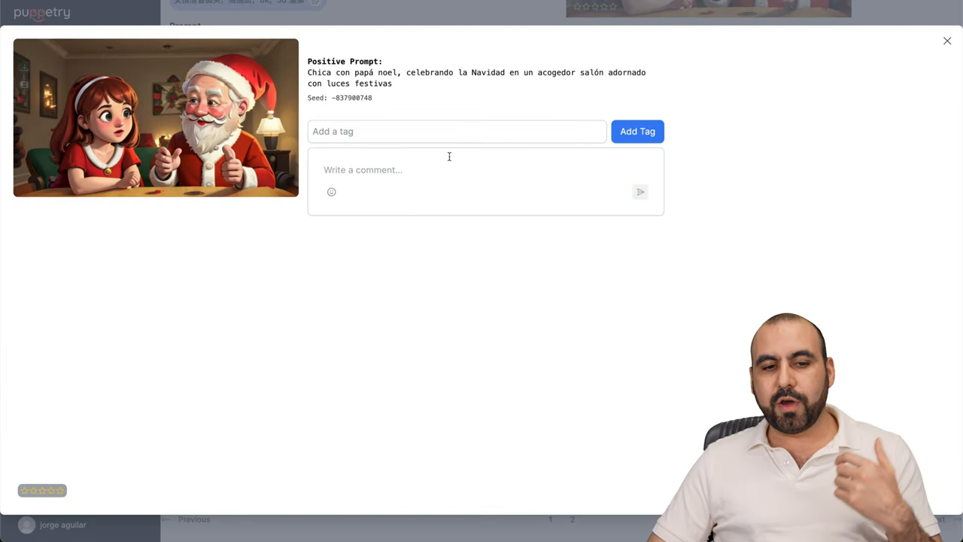
{"action": "mouse_move", "coordinate": [128, 453]}
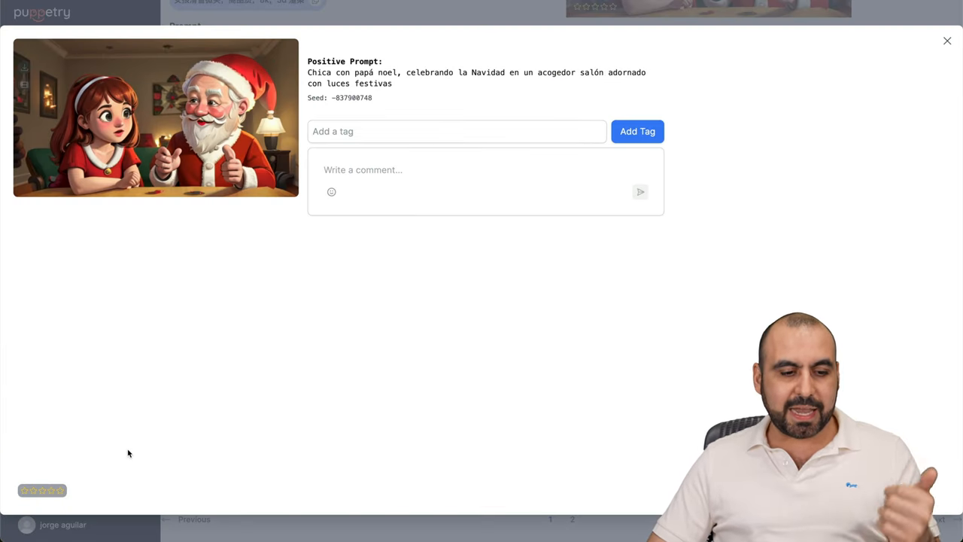
{"action": "left_click", "coordinate": [948, 41]}
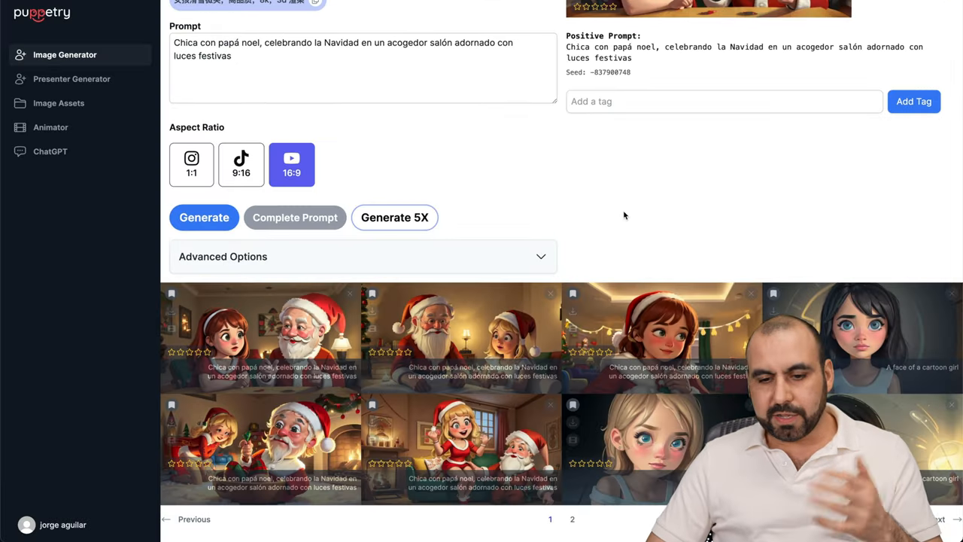
{"action": "scroll", "scroll_direction": "up", "scroll_amount": 3}
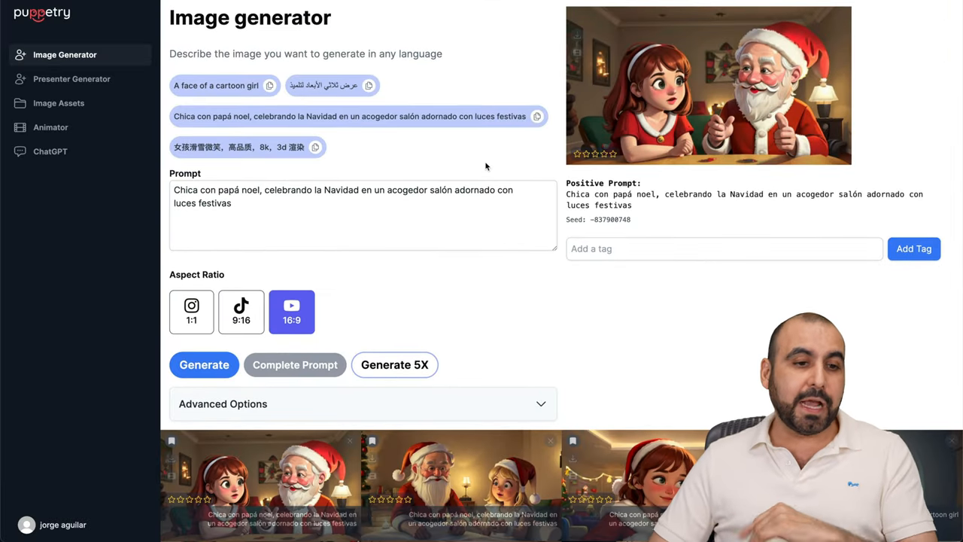
{"action": "left_click", "coordinate": [72, 79]}
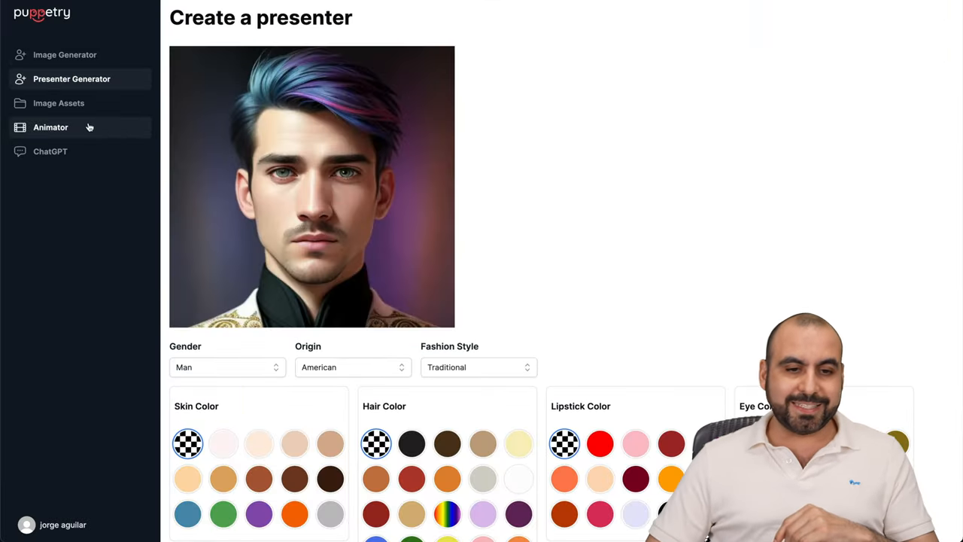
Browse the gender, origin and style choices, then set origin to Latino with beige skin
{"action": "scroll", "scroll_direction": "down", "scroll_amount": 3}
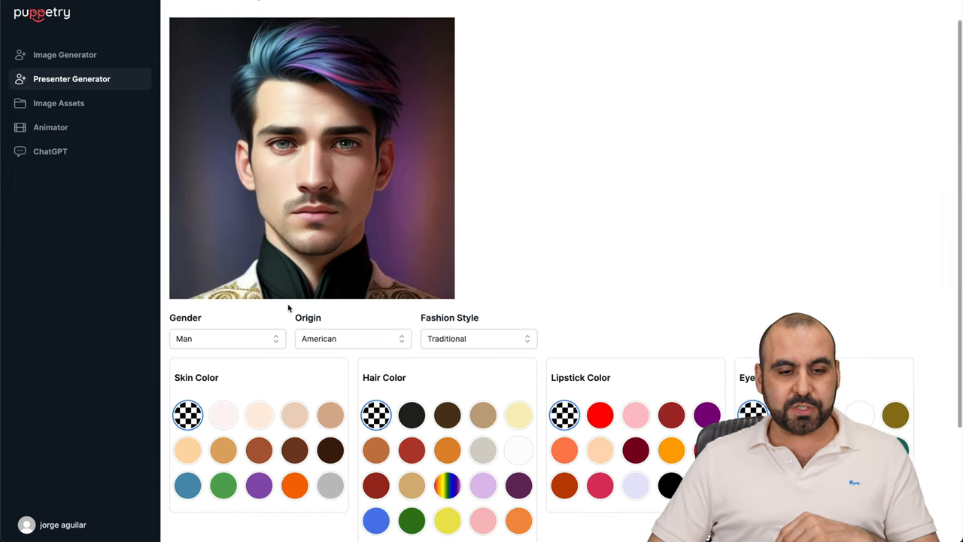
{"action": "left_click", "coordinate": [226, 337]}
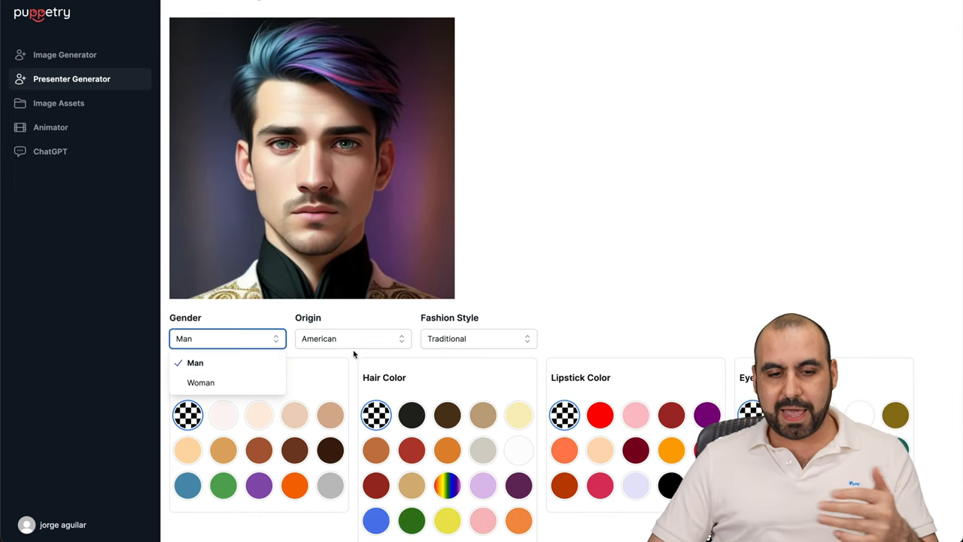
{"action": "left_click", "coordinate": [352, 337]}
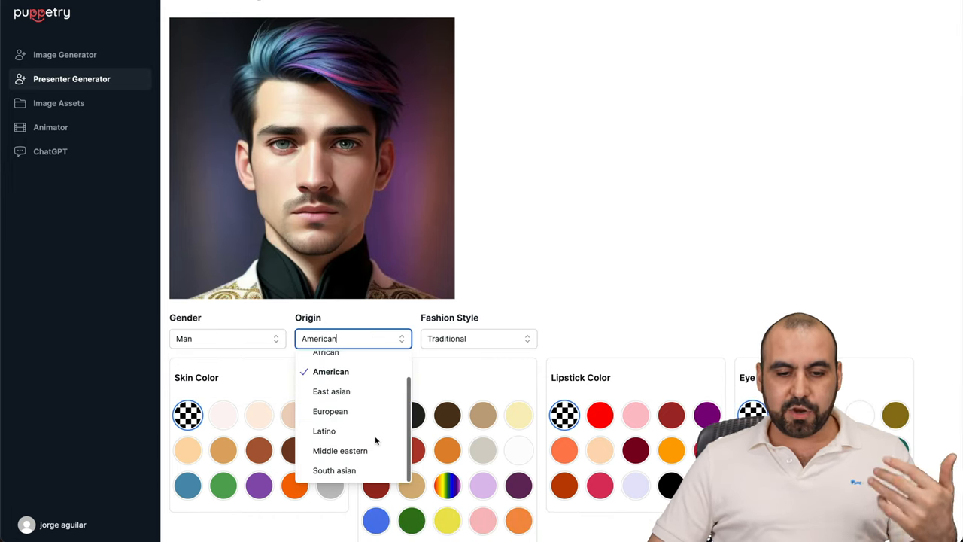
{"action": "left_click", "coordinate": [478, 337]}
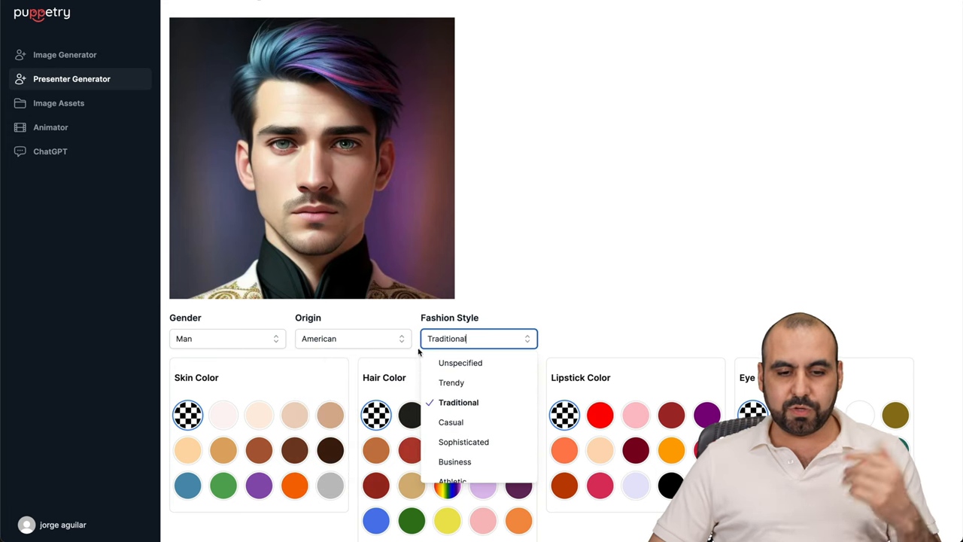
{"action": "left_click", "coordinate": [352, 336]}
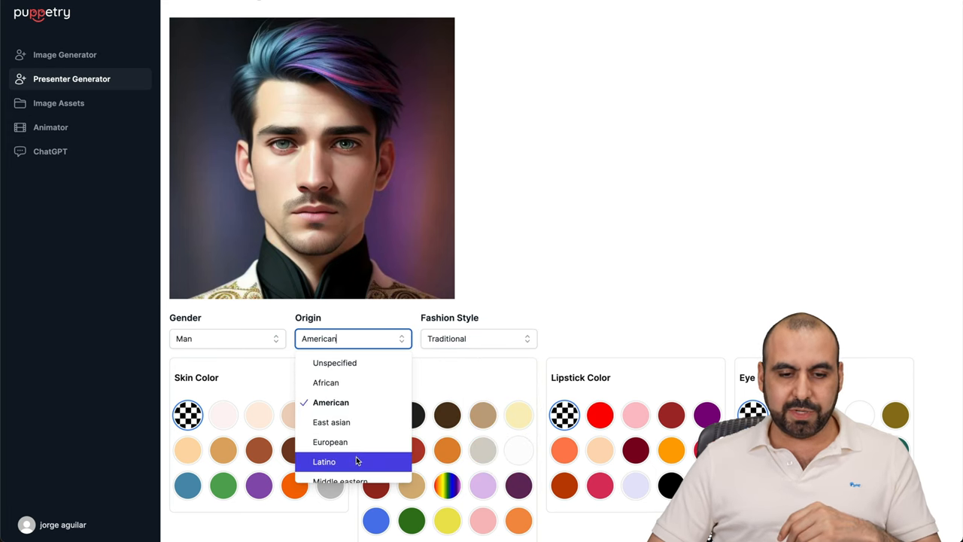
{"action": "left_click", "coordinate": [325, 460]}
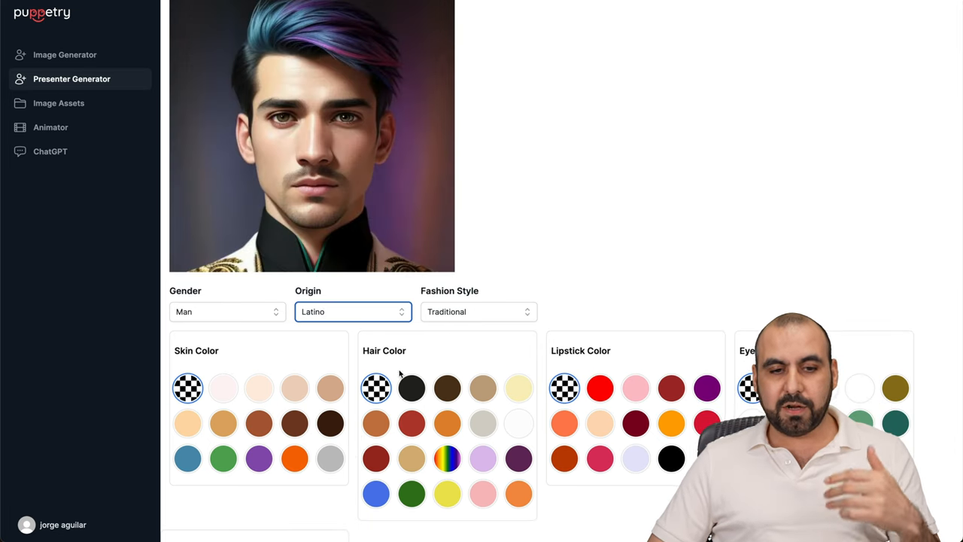
{"action": "left_click", "coordinate": [295, 388]}
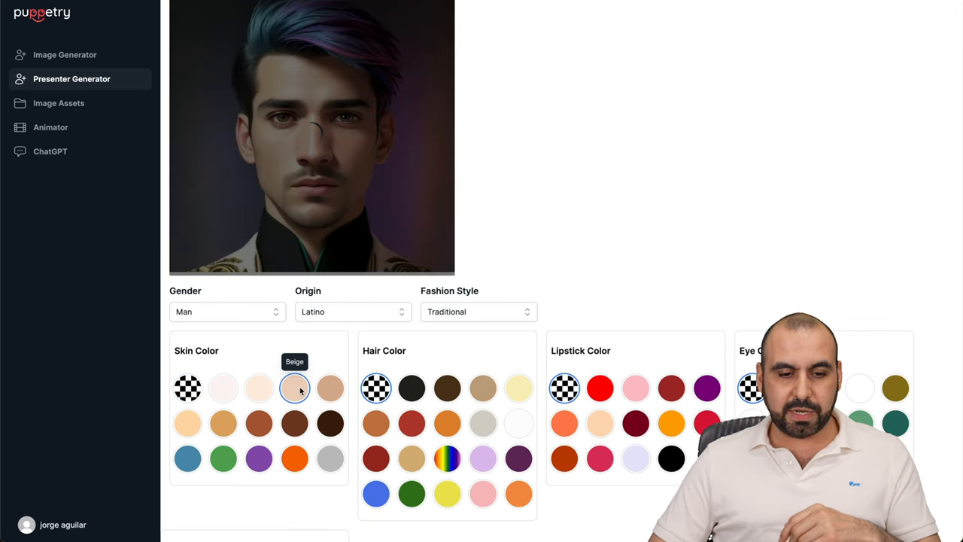
{"action": "mouse_move", "coordinate": [330, 388]}
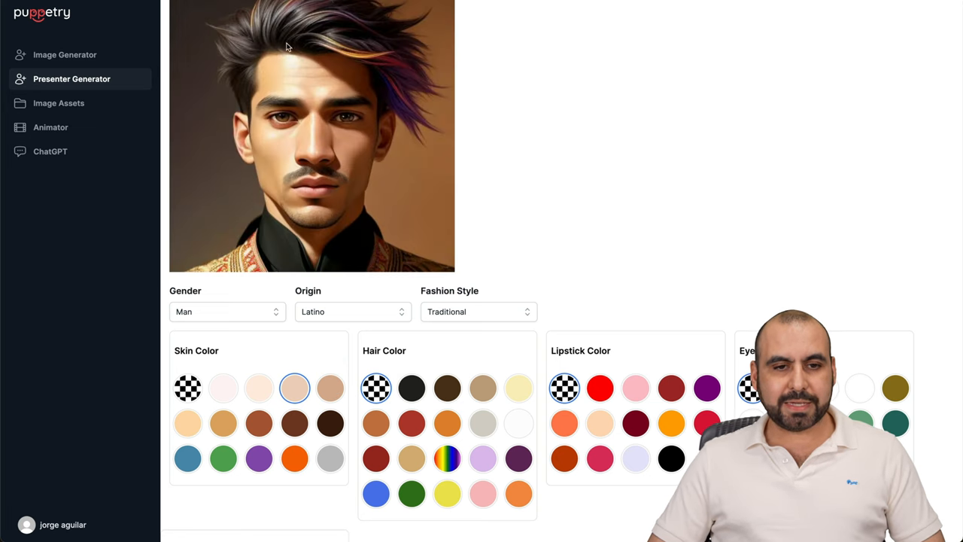
{"action": "mouse_move", "coordinate": [447, 457]}
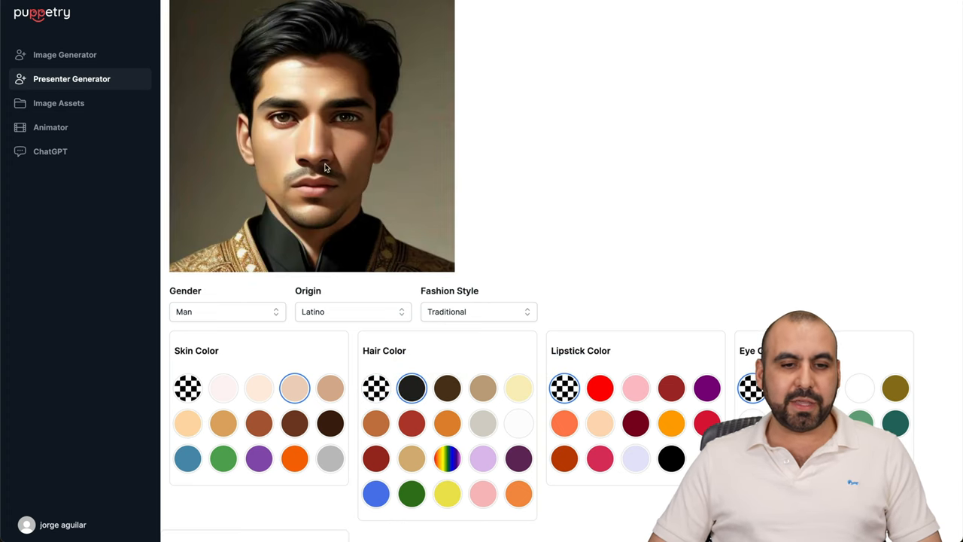
Make the presenter a woman and move on to the saved image assets
{"action": "left_click", "coordinate": [228, 312]}
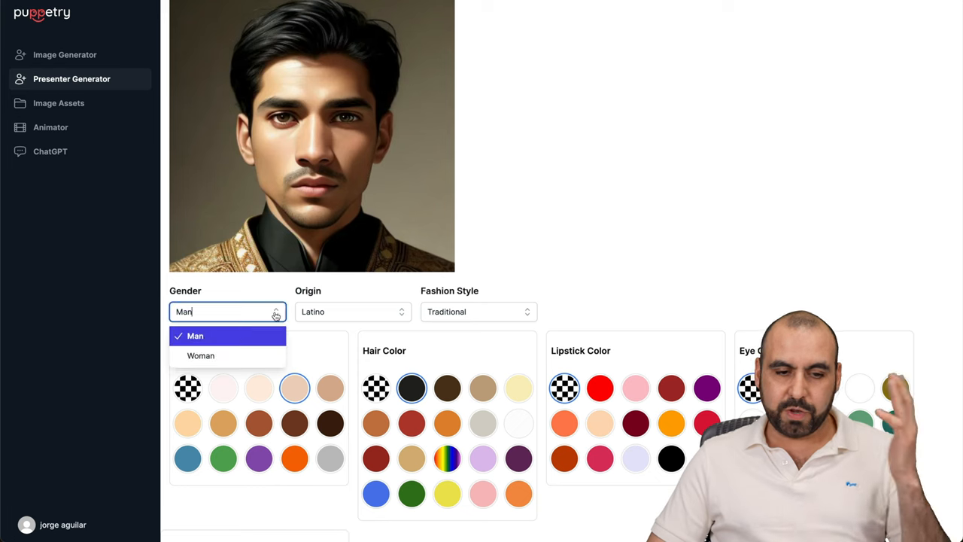
{"action": "left_click", "coordinate": [201, 355]}
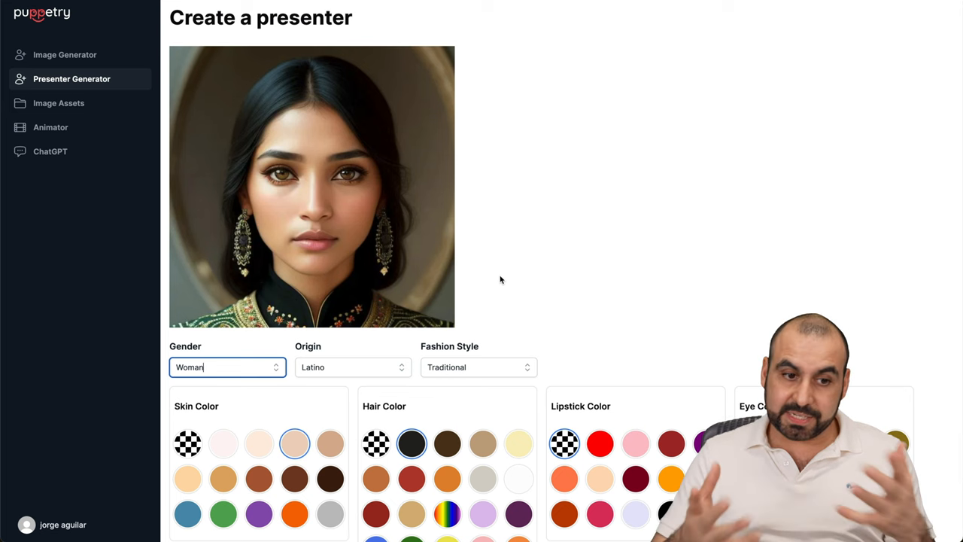
{"action": "left_click", "coordinate": [59, 103]}
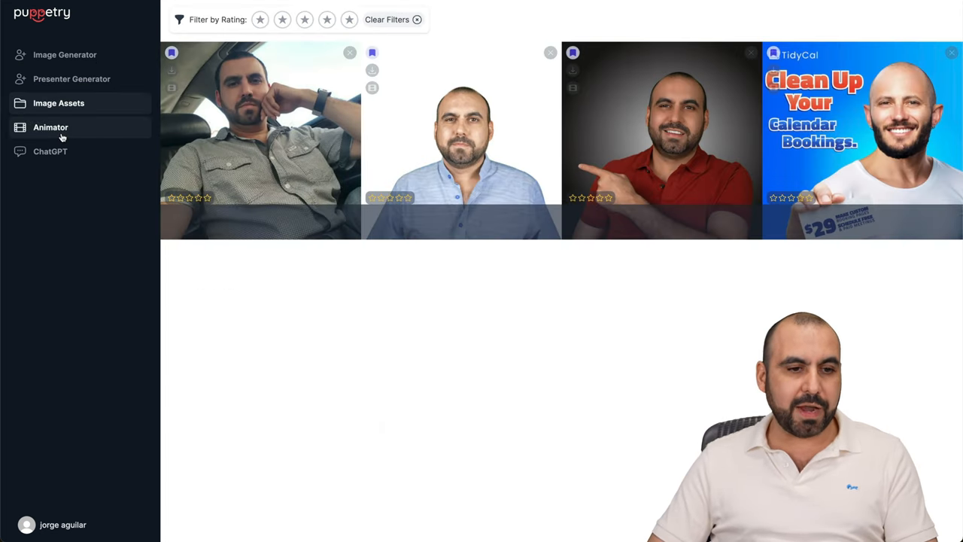
Load the Latina presenter with the TidyCal script in the animator and bring up More Voices
{"action": "left_click", "coordinate": [51, 127]}
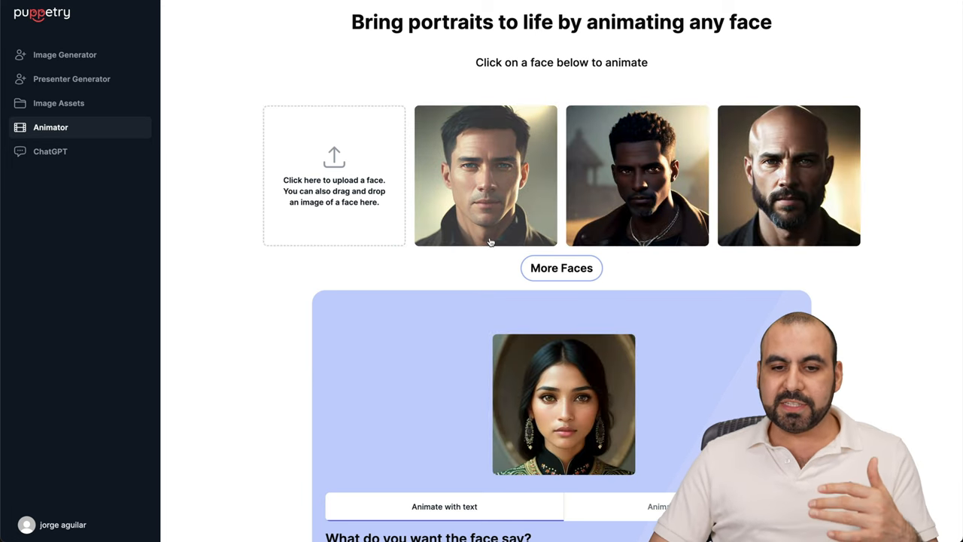
{"action": "scroll", "scroll_direction": "down", "scroll_amount": 3}
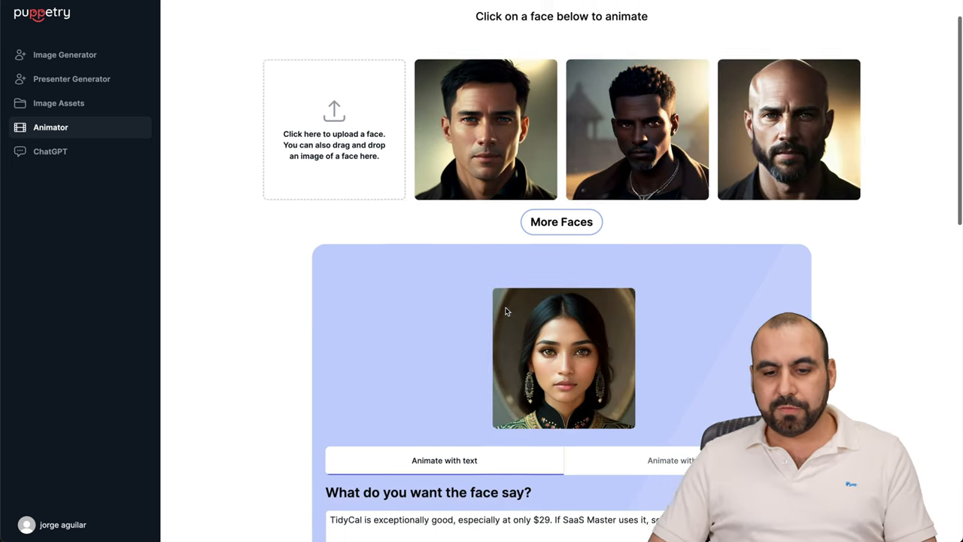
{"action": "scroll", "scroll_direction": "down", "scroll_amount": 3}
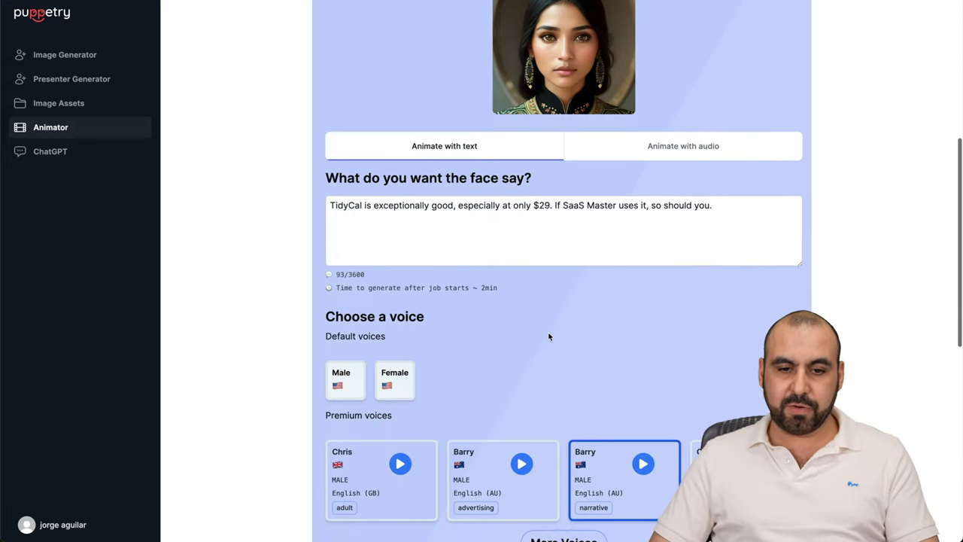
{"action": "mouse_move", "coordinate": [512, 323]}
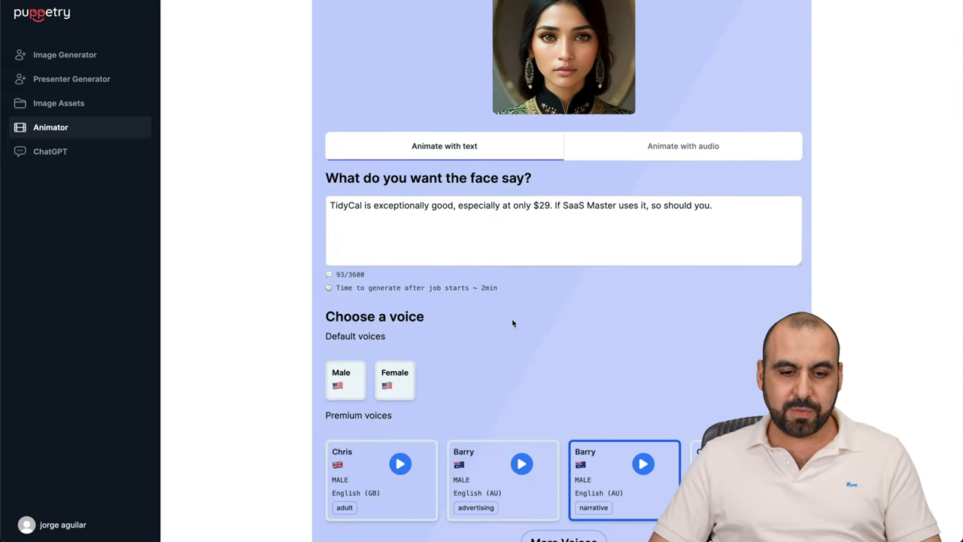
{"action": "scroll", "scroll_direction": "down", "scroll_amount": 3}
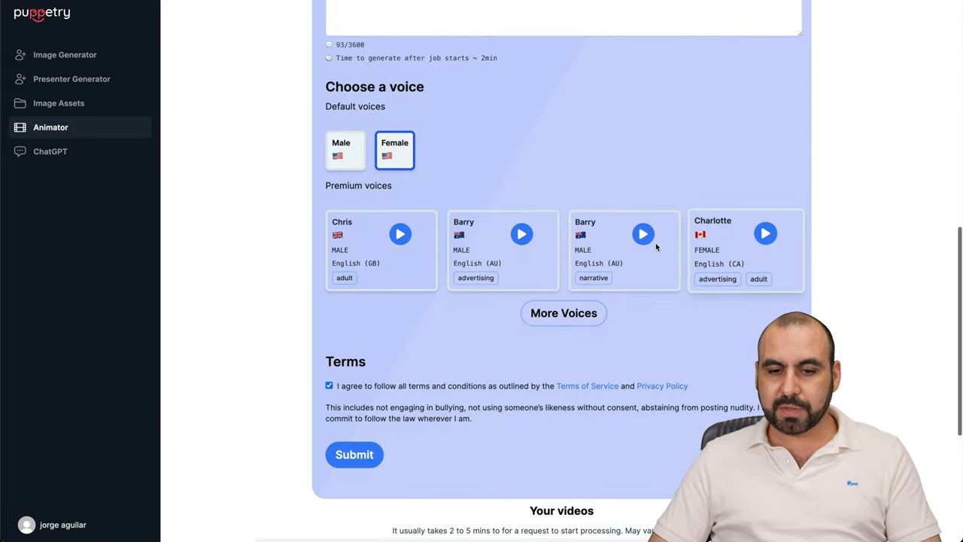
{"action": "left_click", "coordinate": [563, 313]}
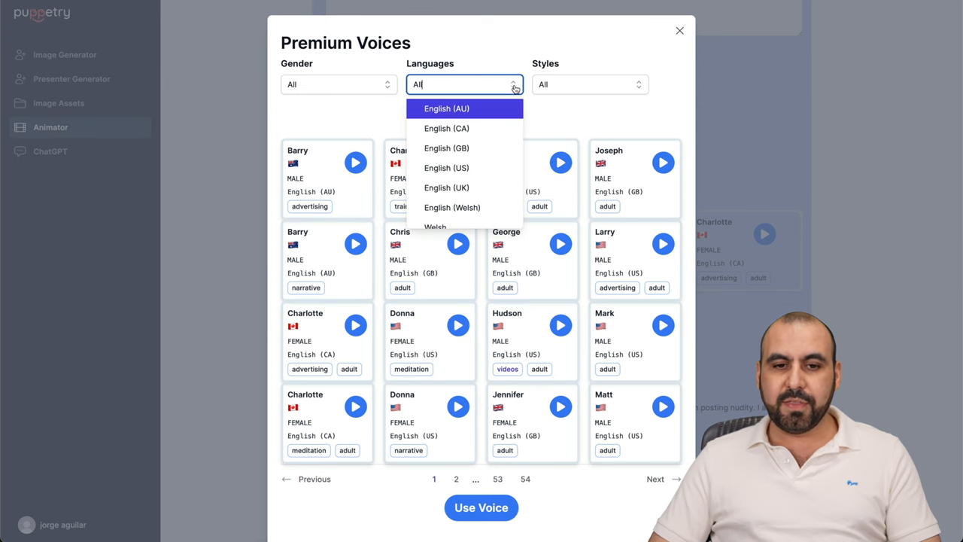
Preview and choose the Charlotte Canadian-English training adult voice
{"action": "scroll", "scroll_direction": "down", "scroll_amount": 3}
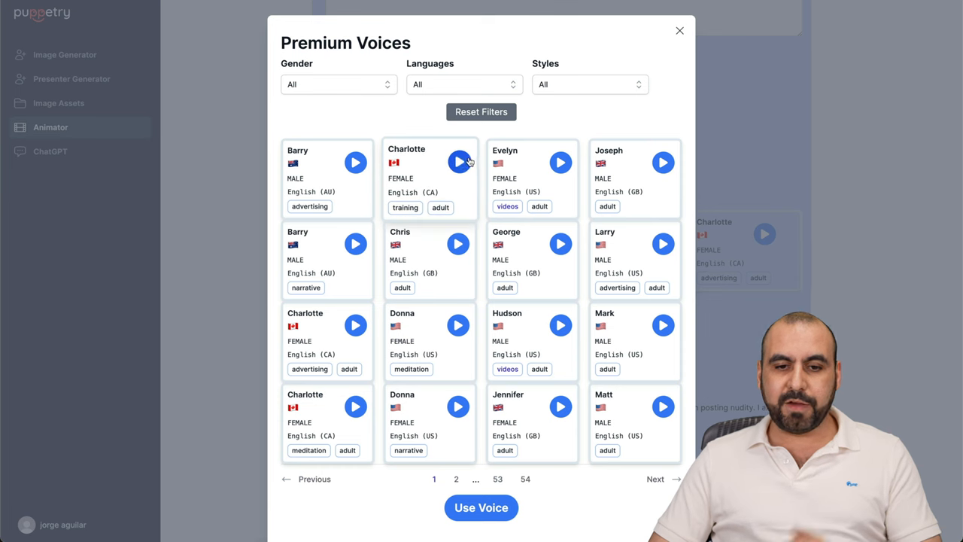
{"action": "left_click", "coordinate": [457, 163]}
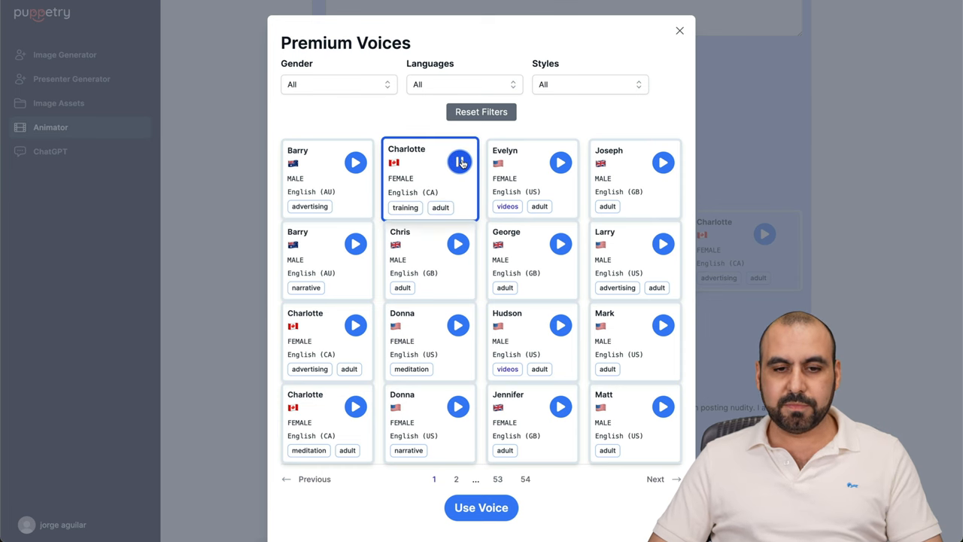
{"action": "left_click", "coordinate": [482, 507]}
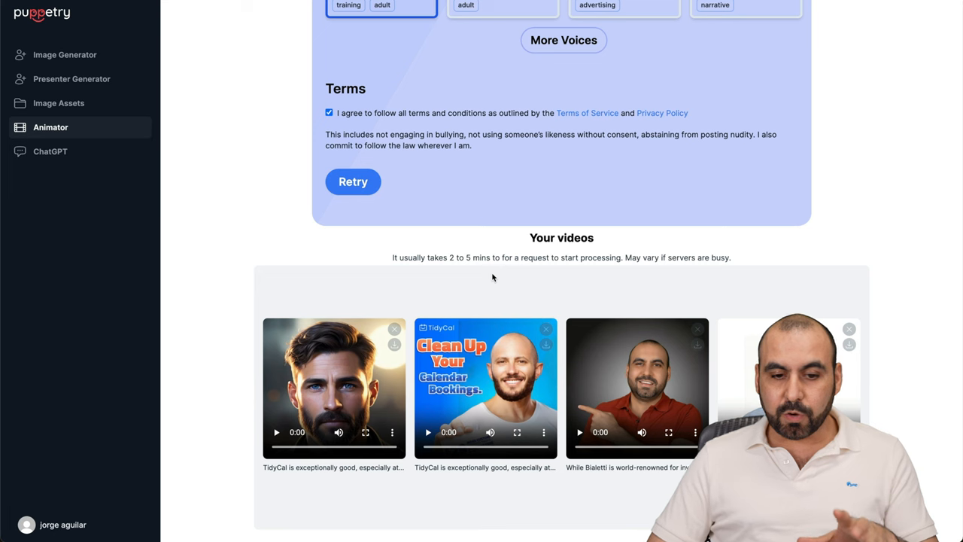
{"action": "mouse_move", "coordinate": [488, 217]}
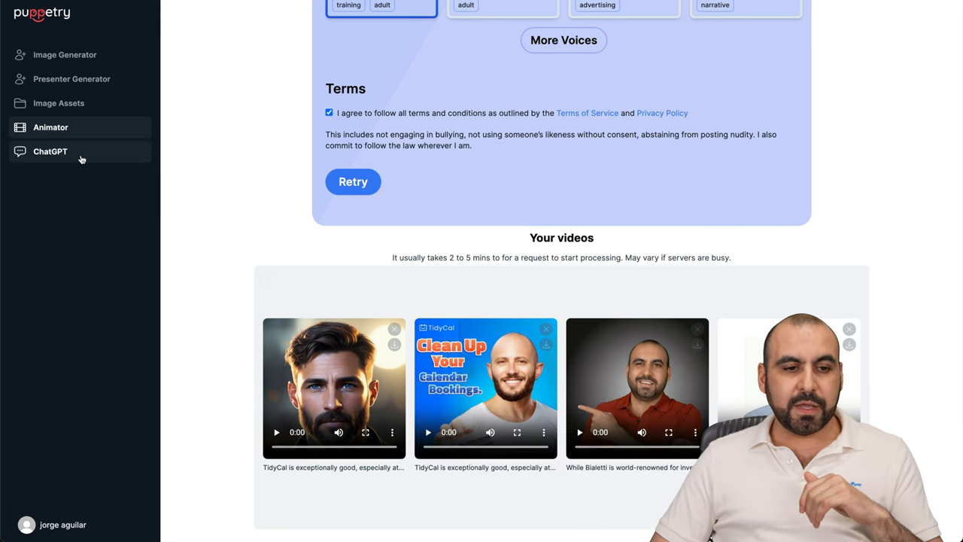
Leave the submitted videos list for the ChatGPT tool in the sidebar
{"action": "left_click", "coordinate": [52, 150]}
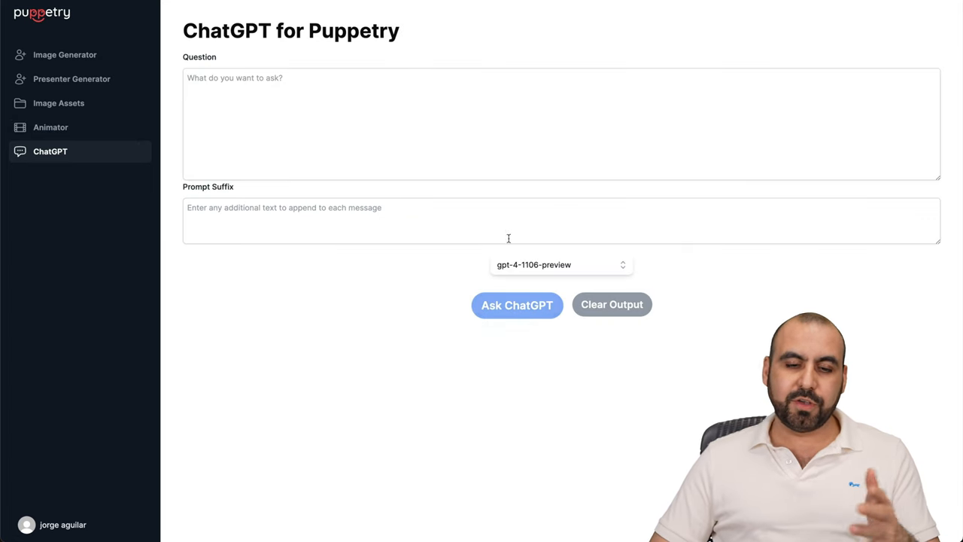
Focus the empty prompt field on the ChatGPT for Puppetry page
{"action": "left_click", "coordinate": [560, 265]}
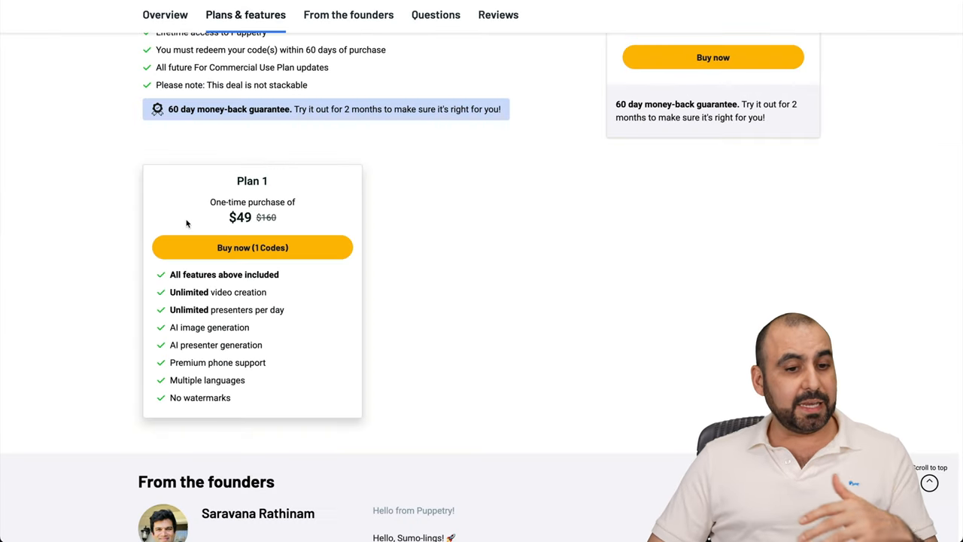
{"action": "mouse_move", "coordinate": [376, 394]}
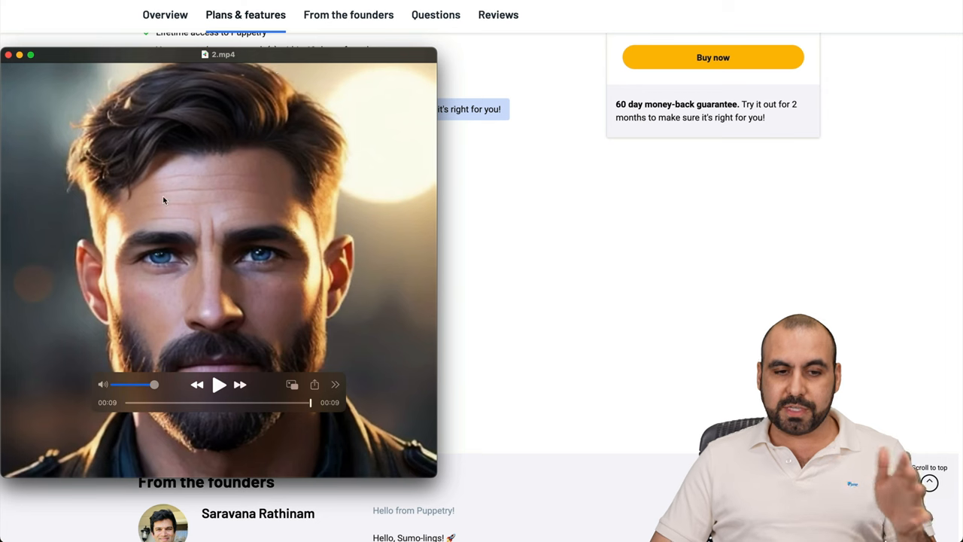
Play the generated bearded-man talking-face clip 2.mp4 to the end
{"action": "left_click", "coordinate": [10, 54]}
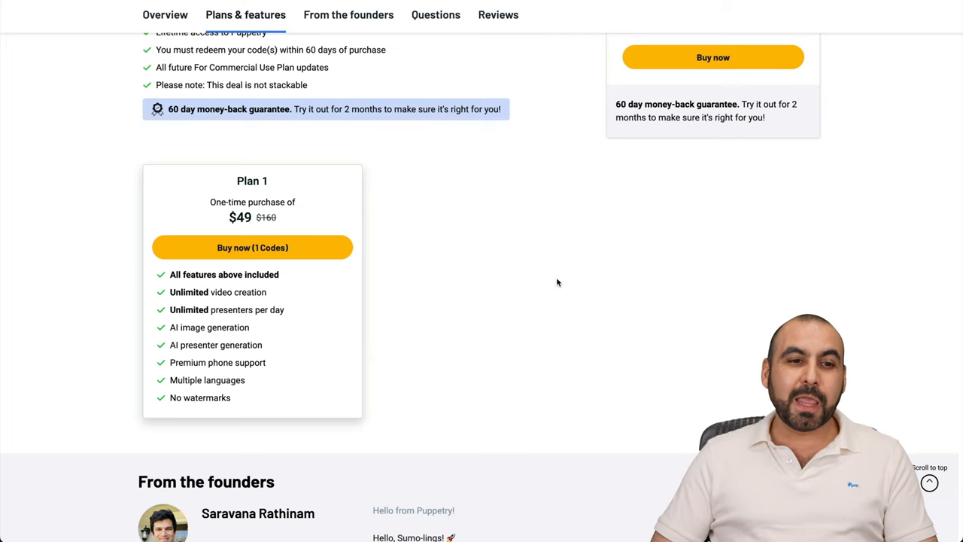
Scroll back to the top of the Puppetry lifetime deal overview at $49, 69% off
{"action": "scroll", "scroll_direction": "up", "scroll_amount": 3}
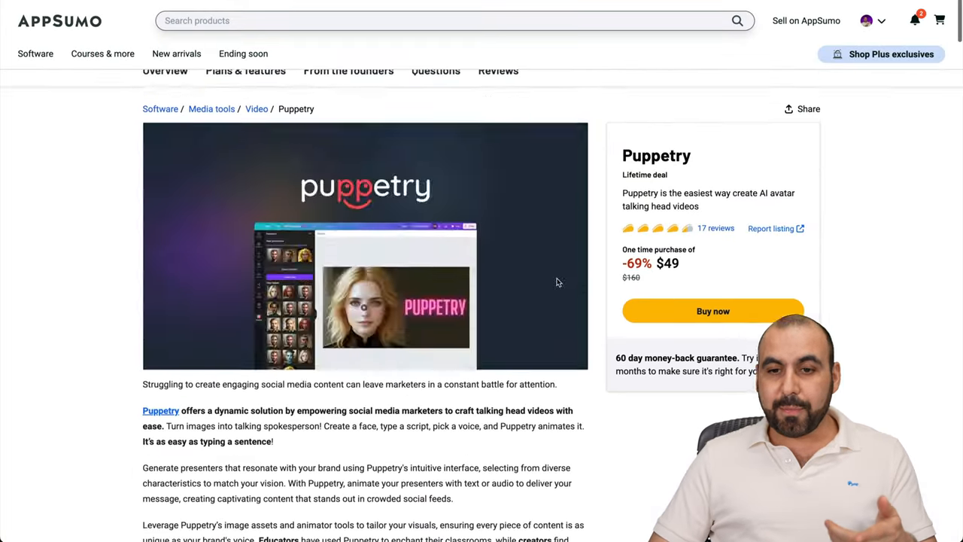
{"action": "scroll", "scroll_direction": "down", "scroll_amount": 3}
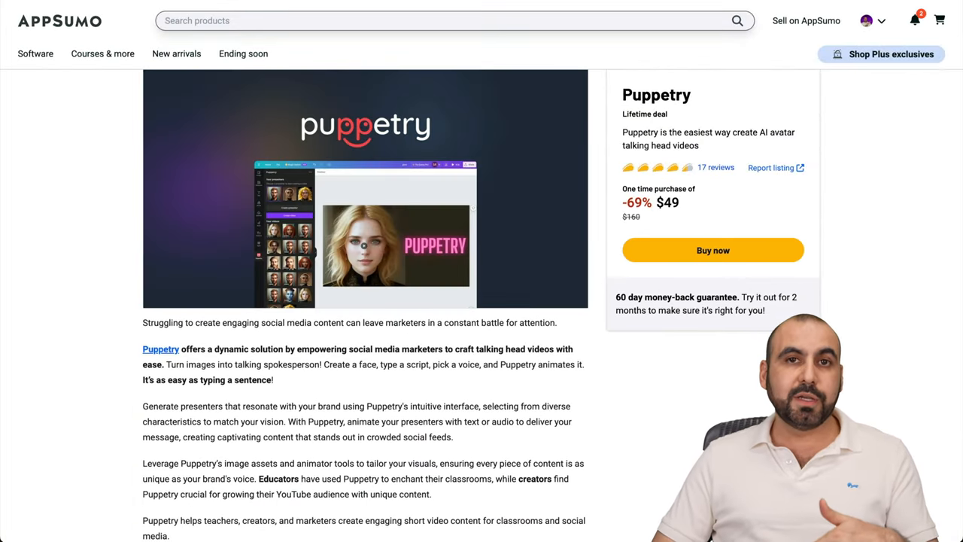